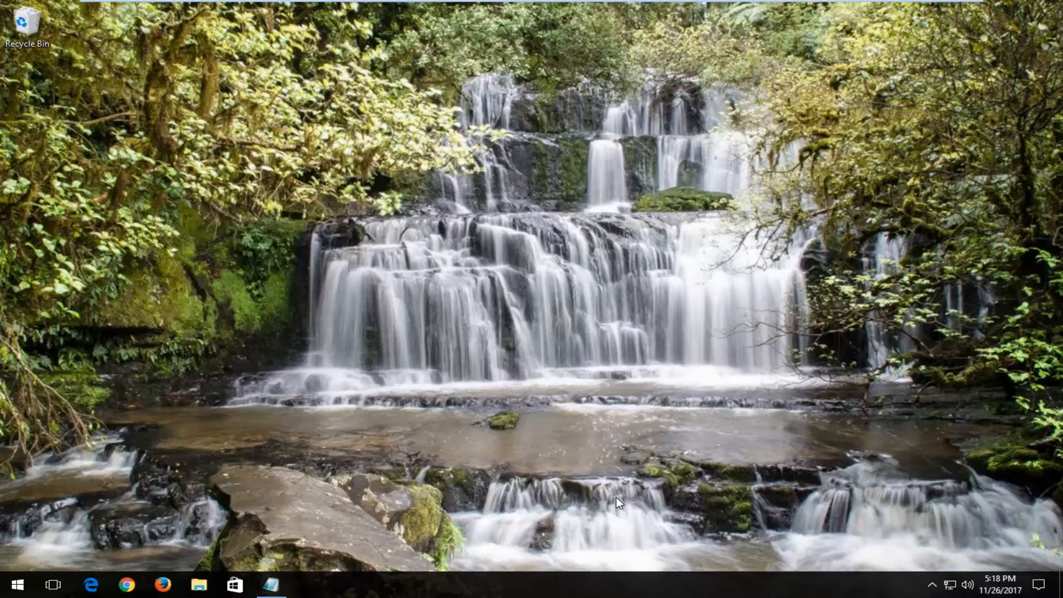
pyautogui.moveTo(568, 501)
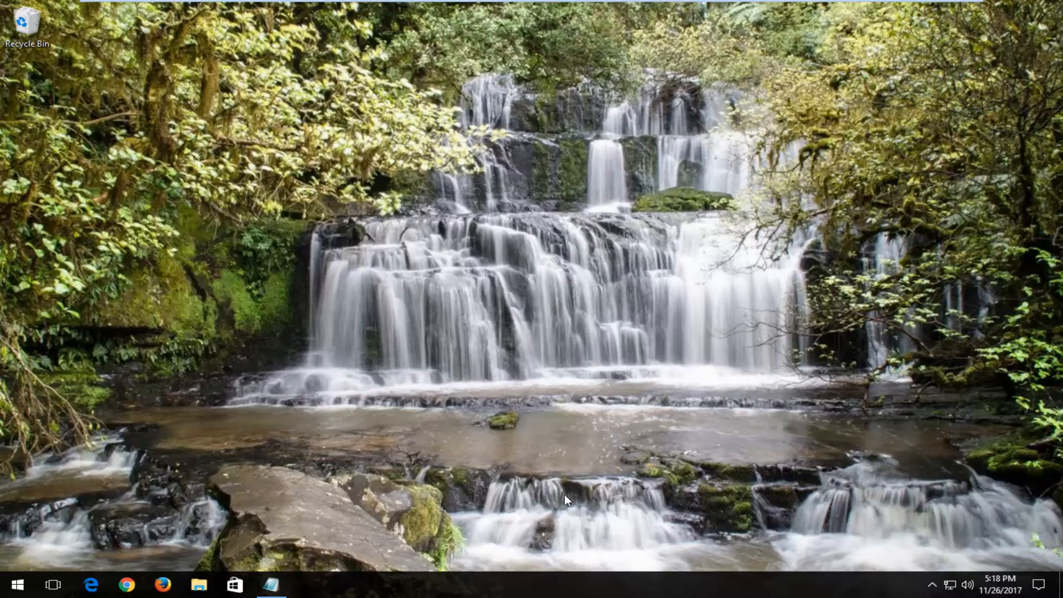
pyautogui.moveTo(537, 441)
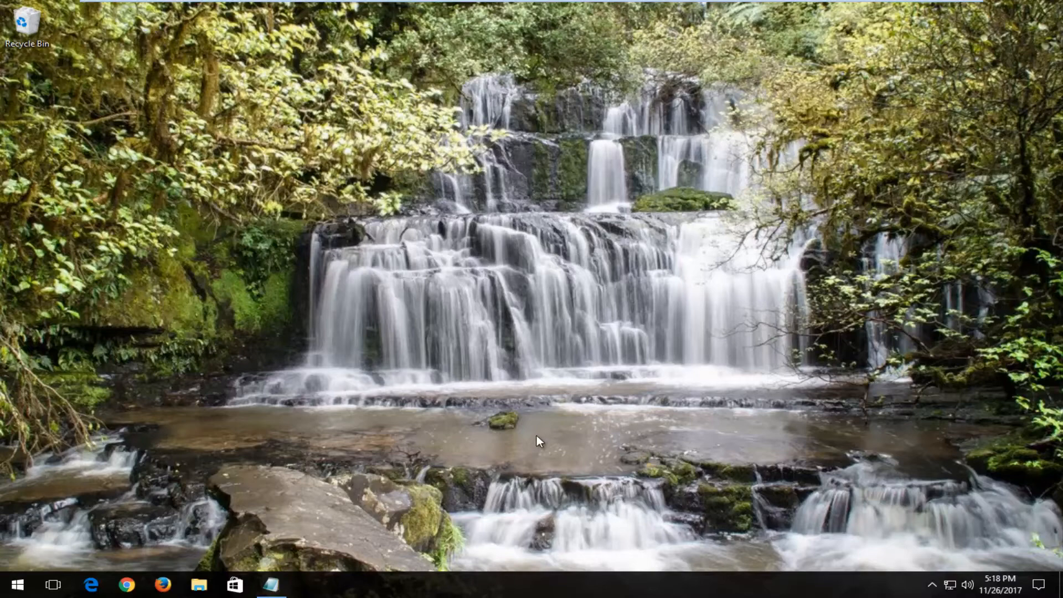
pyautogui.moveTo(438, 383)
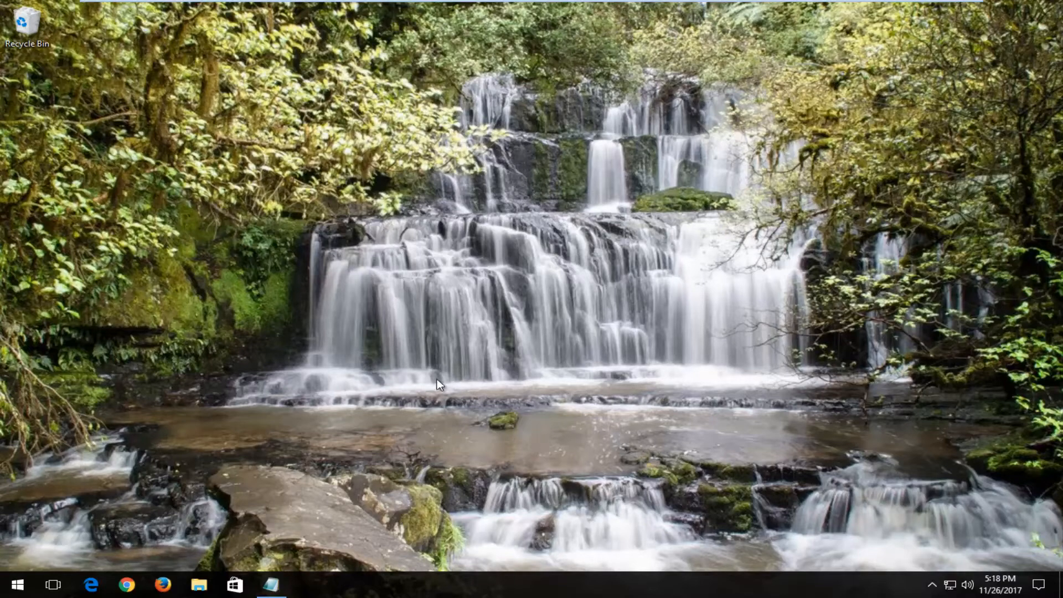
# Search 'services' from the Start menu and launch the Services desktop app
pyautogui.click(15, 584)
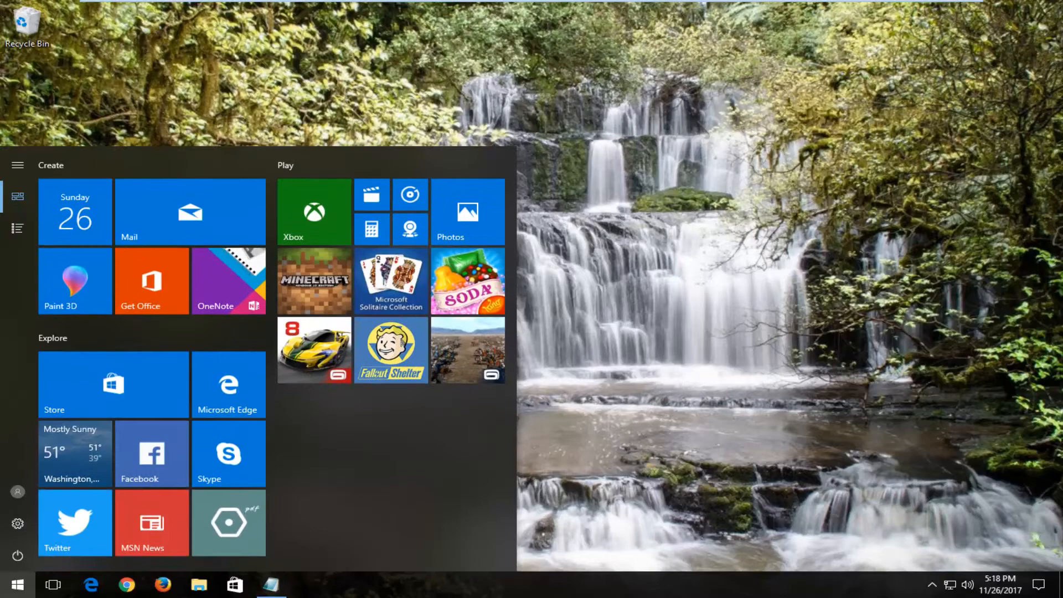
pyautogui.write('services')
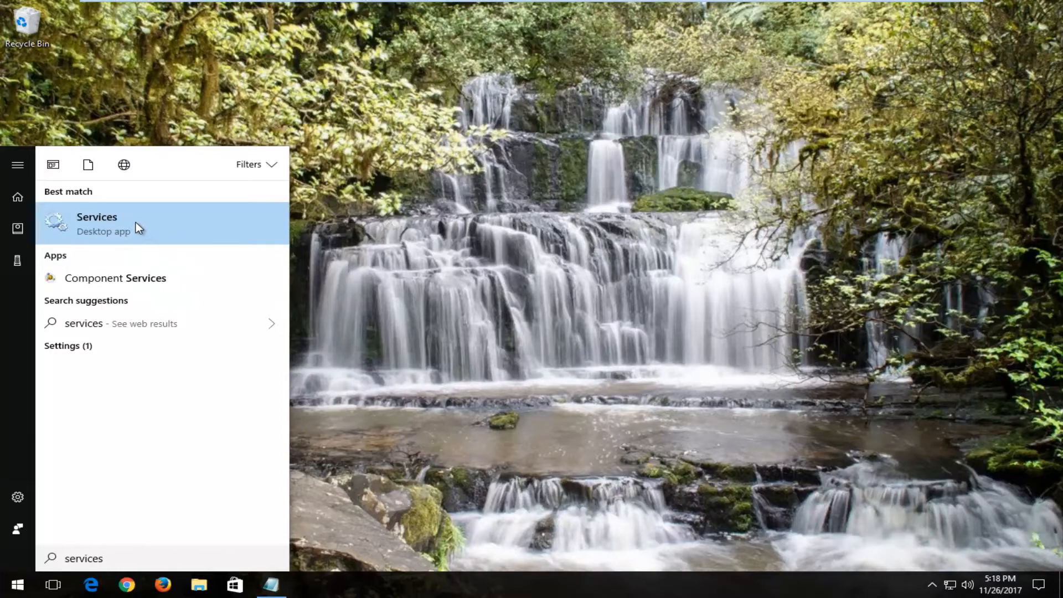
pyautogui.click(97, 223)
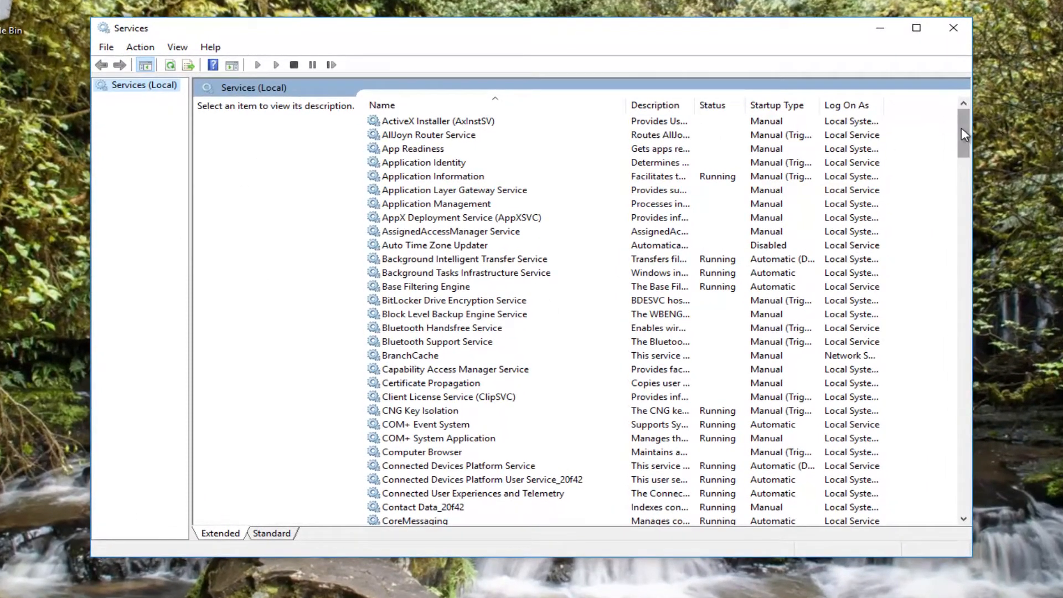
# Select Print Spooler in the services list and open its right-click menu for Properties
pyautogui.scroll(-3)
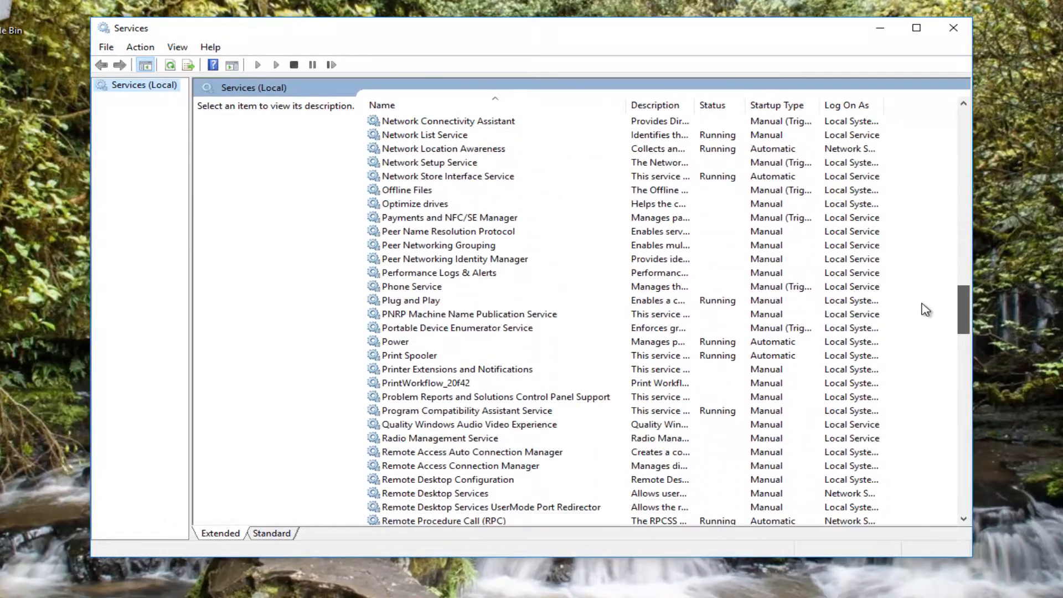
pyautogui.click(409, 356)
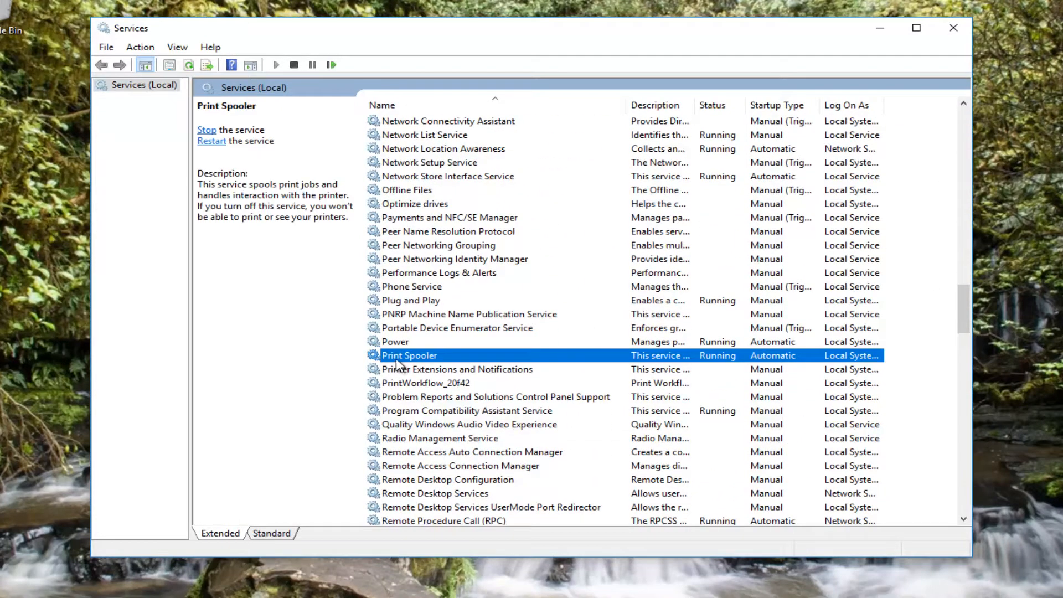
pyautogui.rightClick(409, 356)
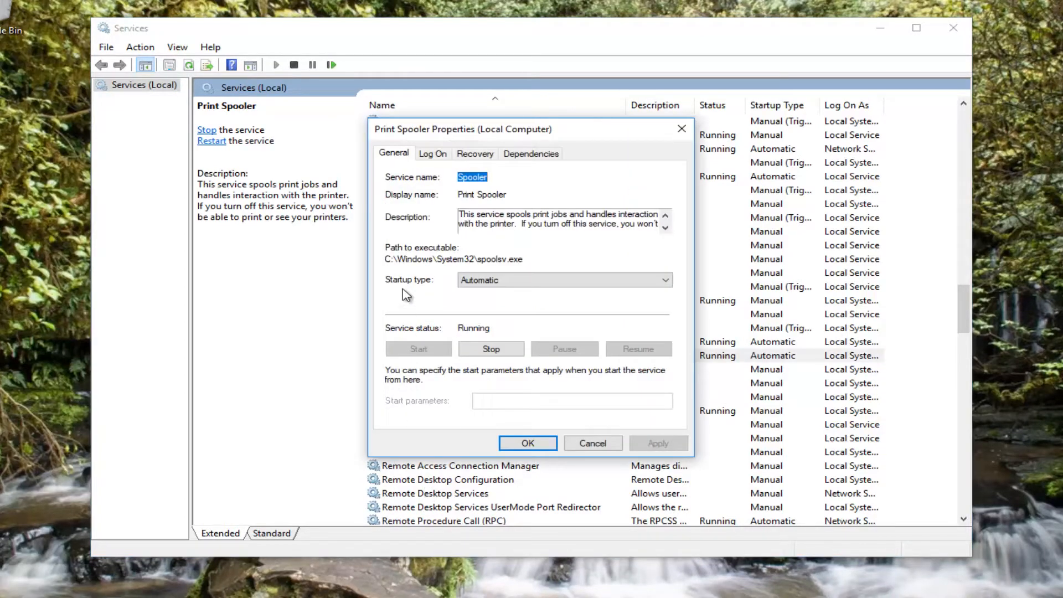
# Set Print Spooler startup type to Automatic, stop and restart it, and close Services
pyautogui.click(563, 279)
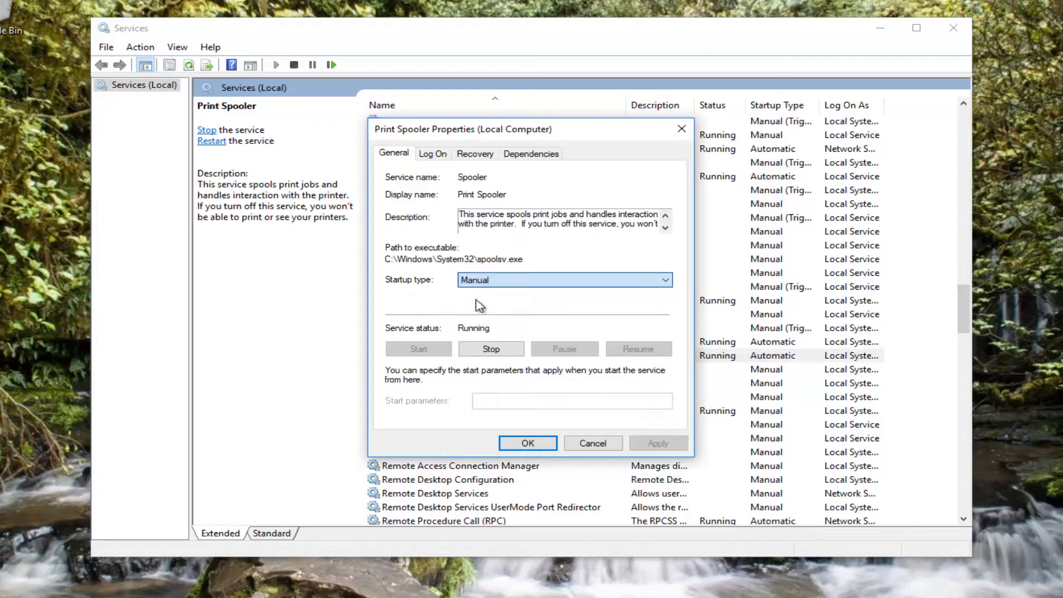
pyautogui.click(564, 279)
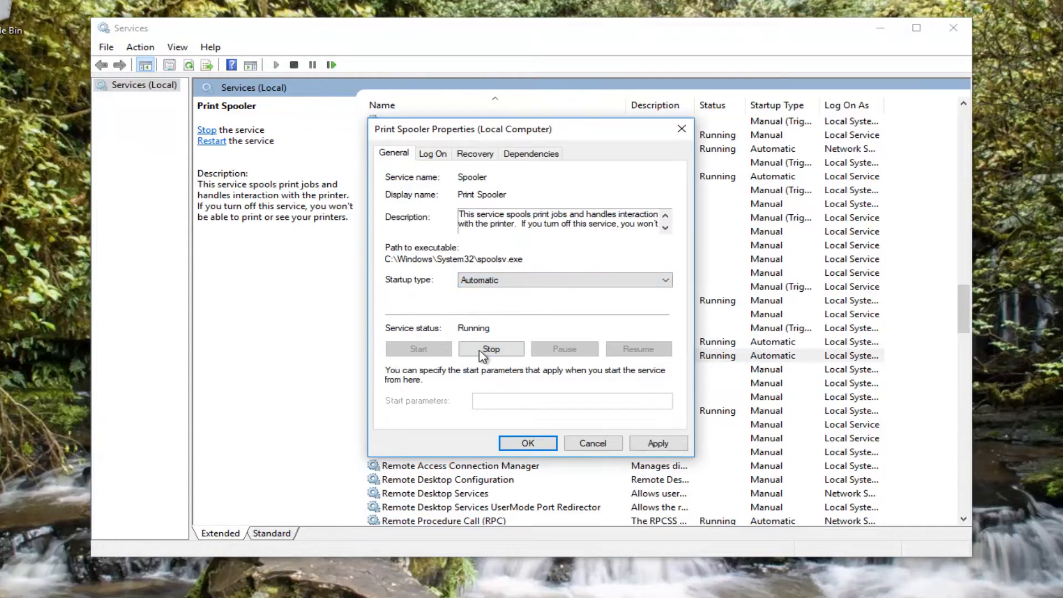
pyautogui.click(490, 349)
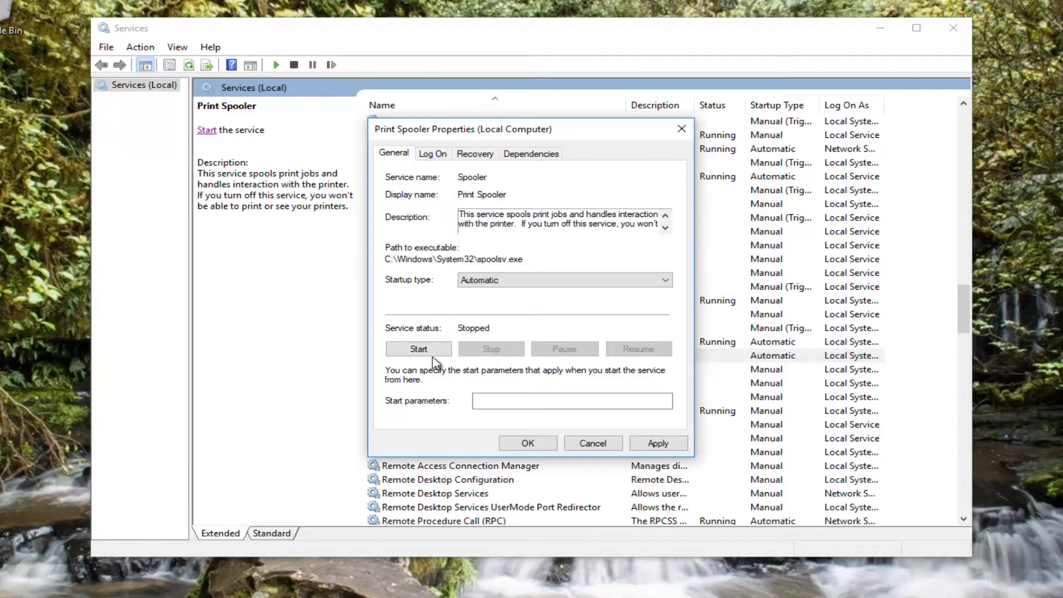
pyautogui.click(417, 349)
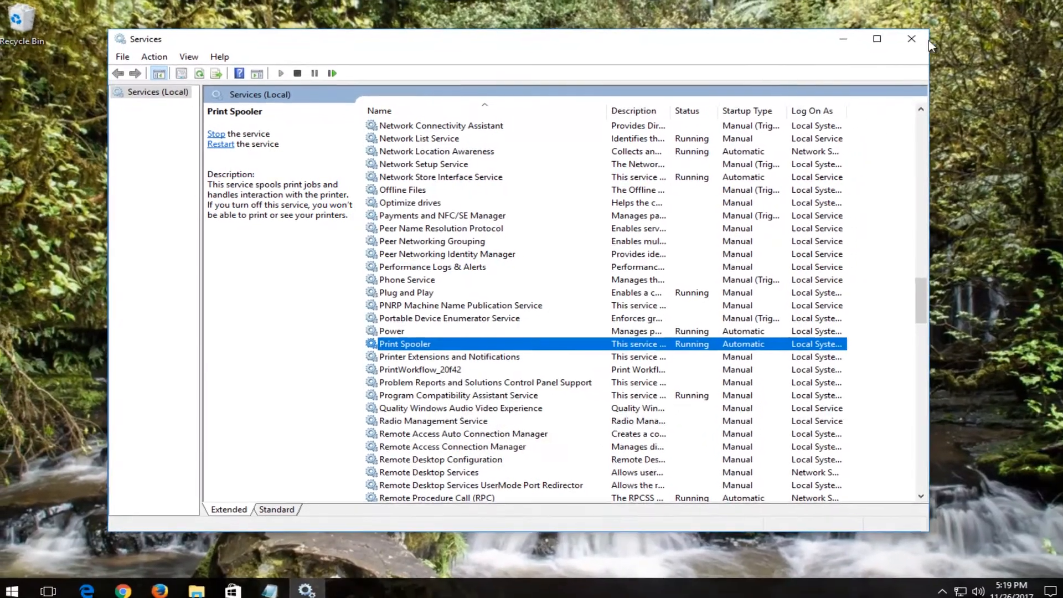
pyautogui.click(911, 39)
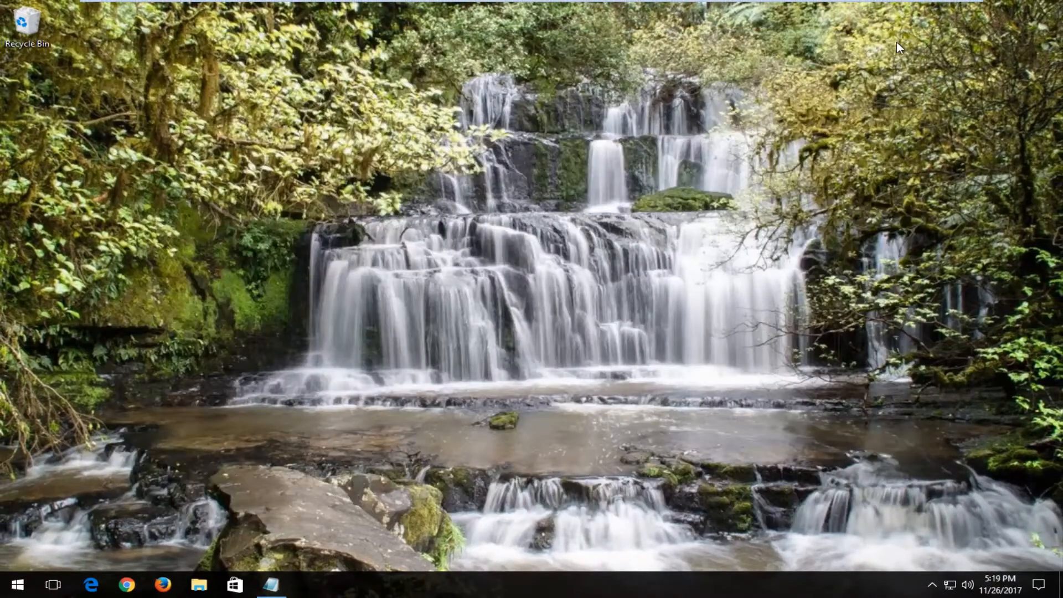